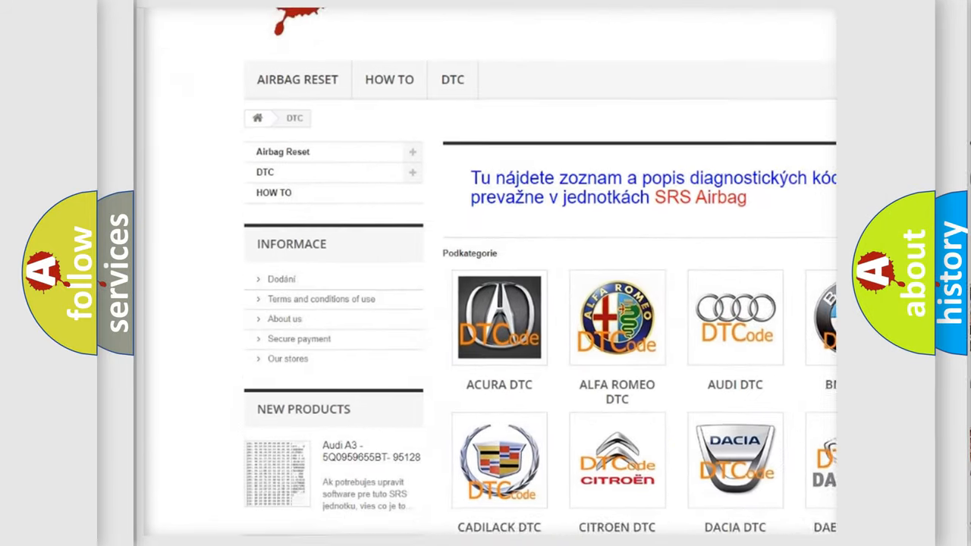
scroll("down", 3)
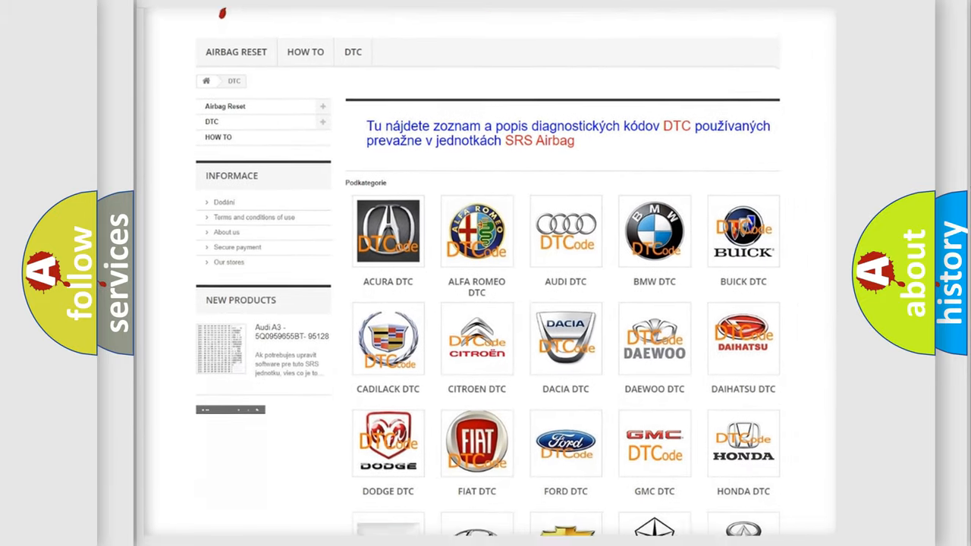
scroll("down", 3)
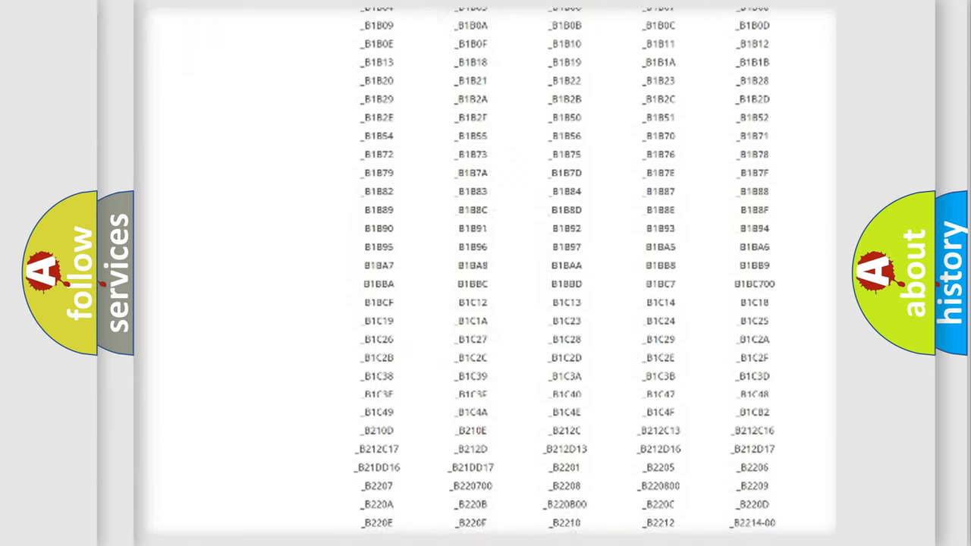
scroll("down", 3)
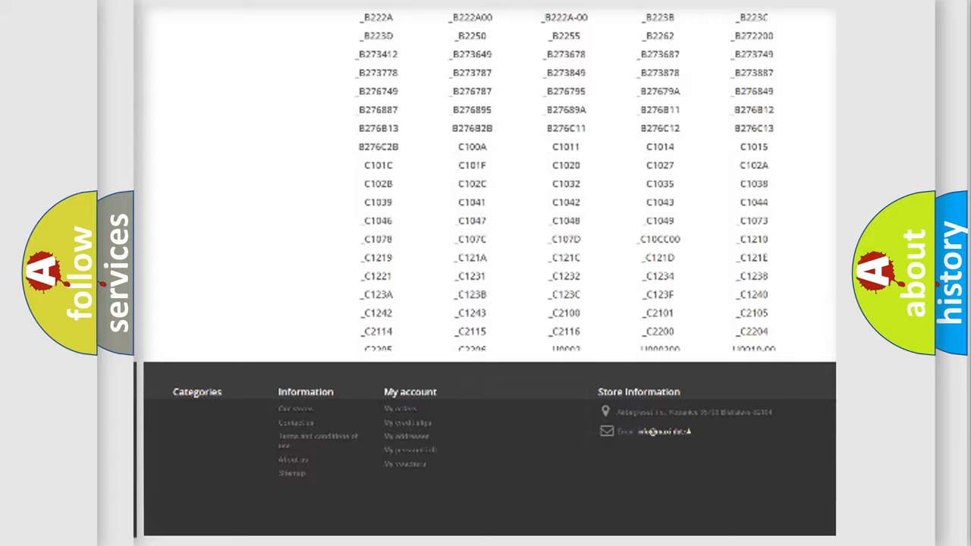
scroll("up", 3)
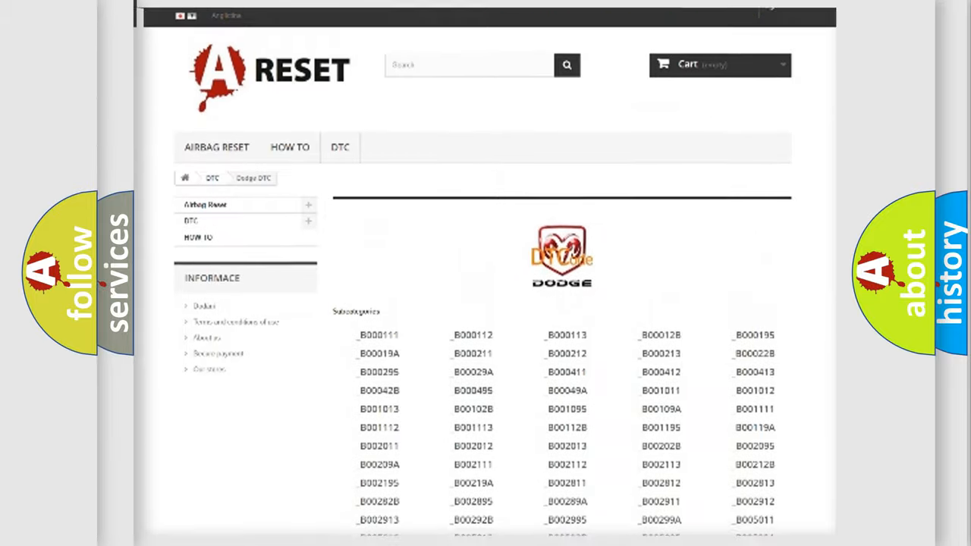